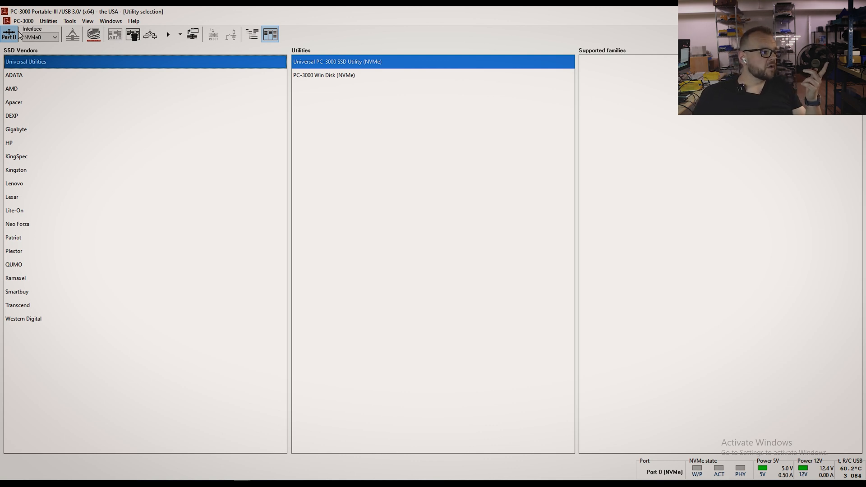
# - Launch Universal PC-3000 SSD Utility (NVMe) from Universal Utilities
pyautogui.doubleClick(337, 61)
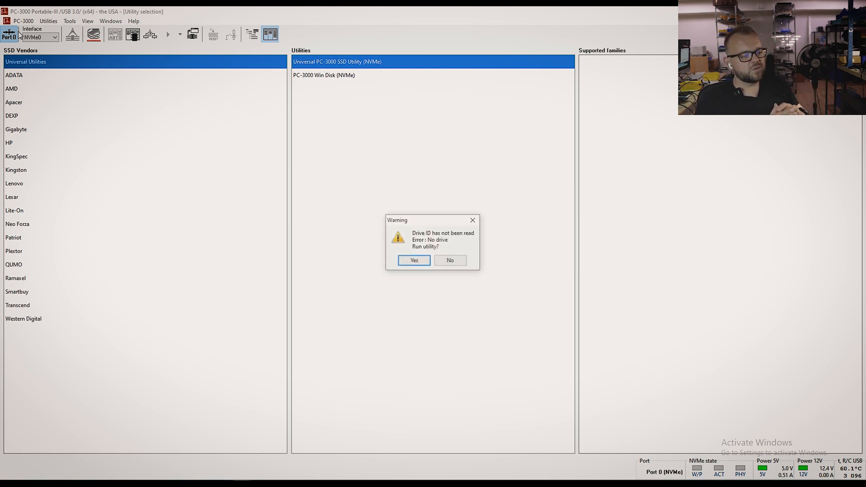
# - Accept the 'Drive ID has not been read' warning and let the NVMe utility initialize
pyautogui.click(414, 260)
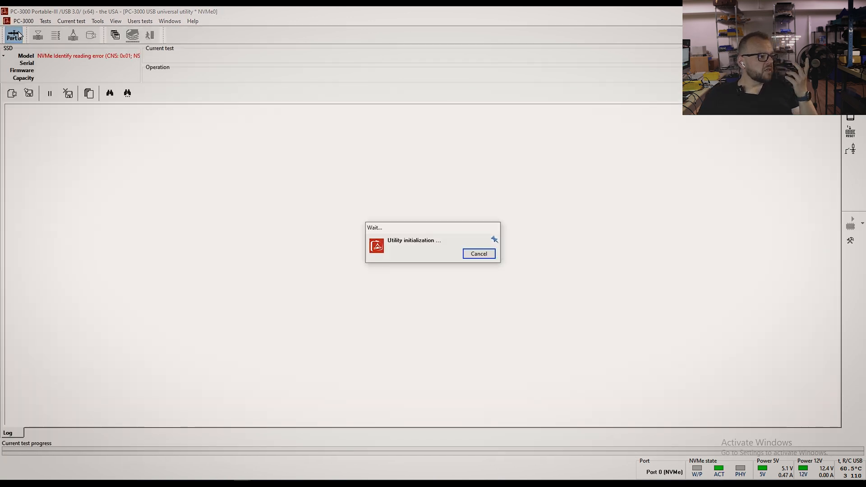
pyautogui.click(478, 254)
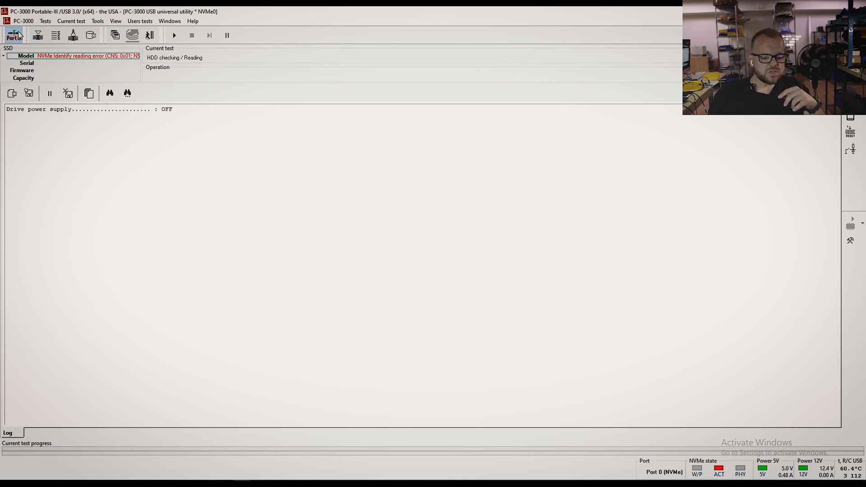
pyautogui.moveTo(14, 35)
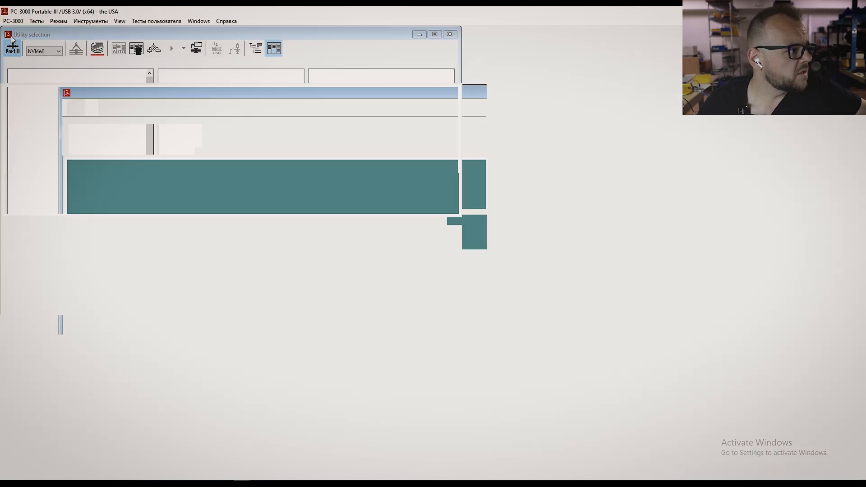
# - Create a Data Extractor task D:\3699SSD with File Image as the copy destination
pyautogui.click(13, 48)
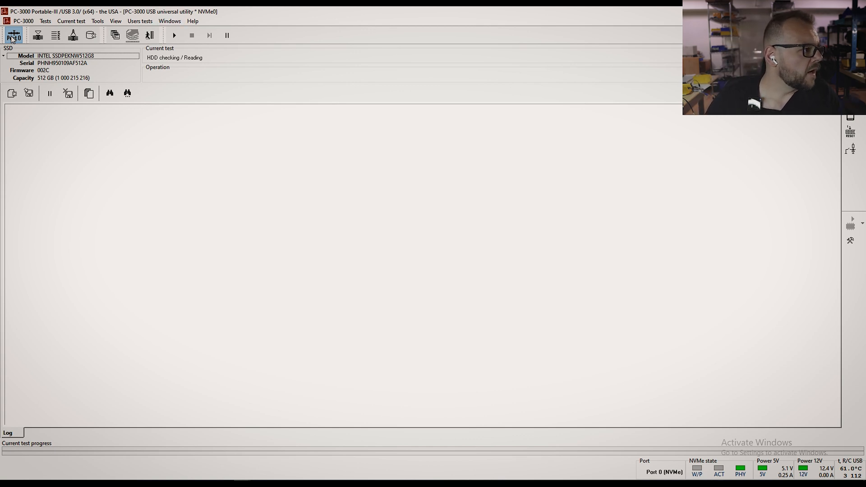
pyautogui.click(12, 35)
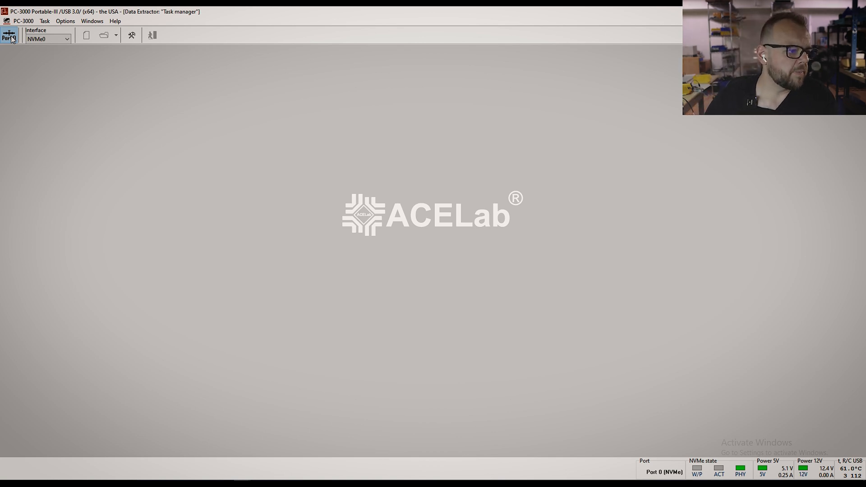
pyautogui.click(8, 35)
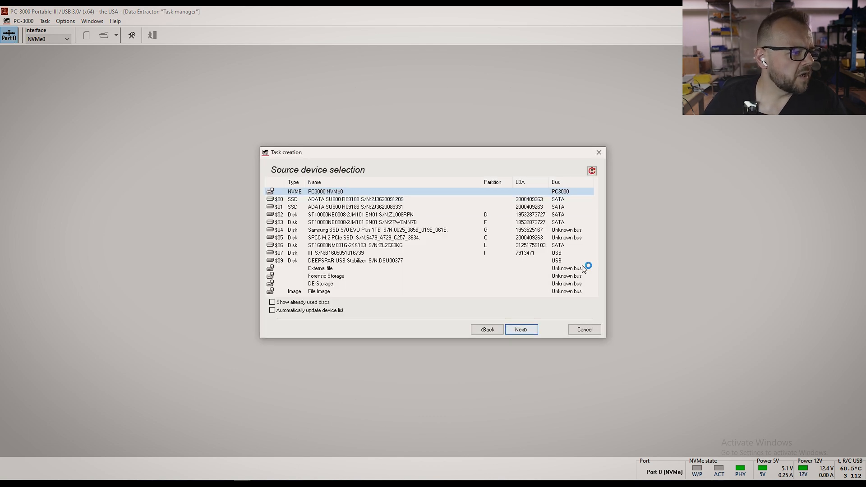
pyautogui.click(519, 329)
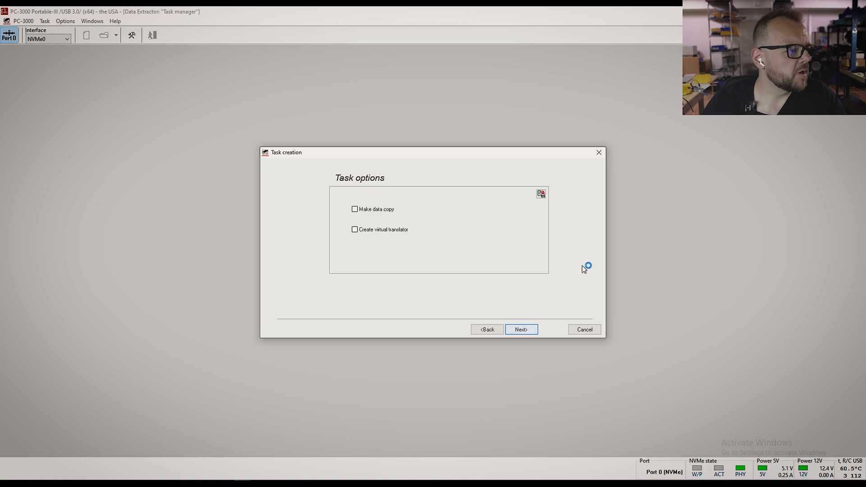
pyautogui.click(519, 329)
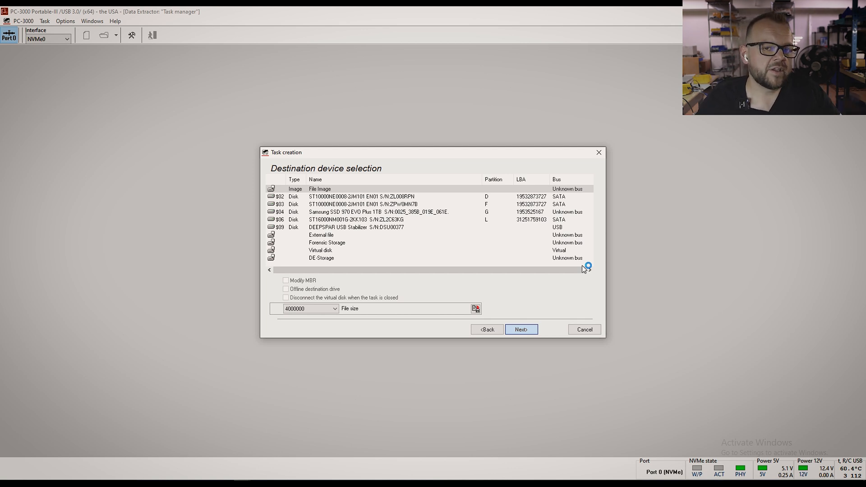
pyautogui.click(519, 329)
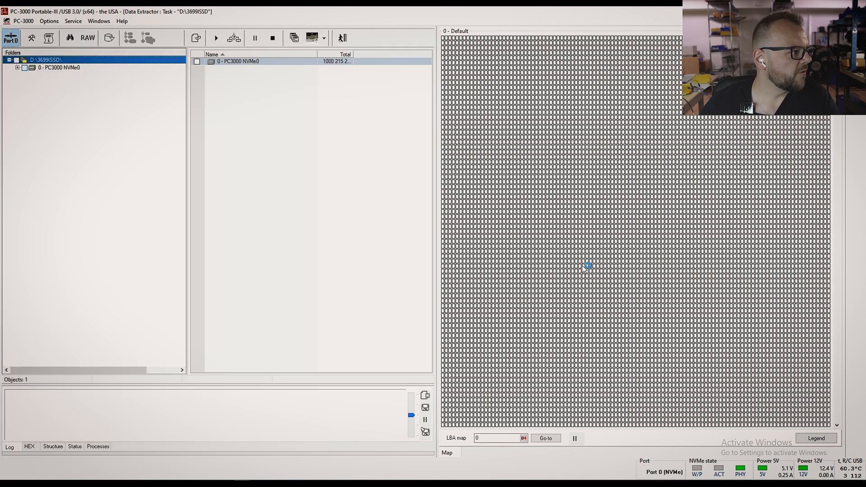
# - Switch the task to Copy data to image files mode for the Intel 512GB SSD
pyautogui.click(17, 67)
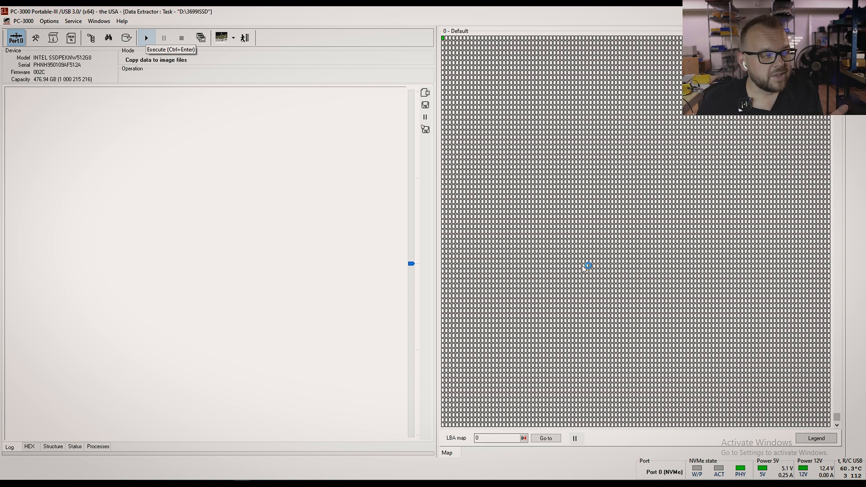
# - Execute the image copy and view its speed and progress on the Status tab
pyautogui.click(145, 37)
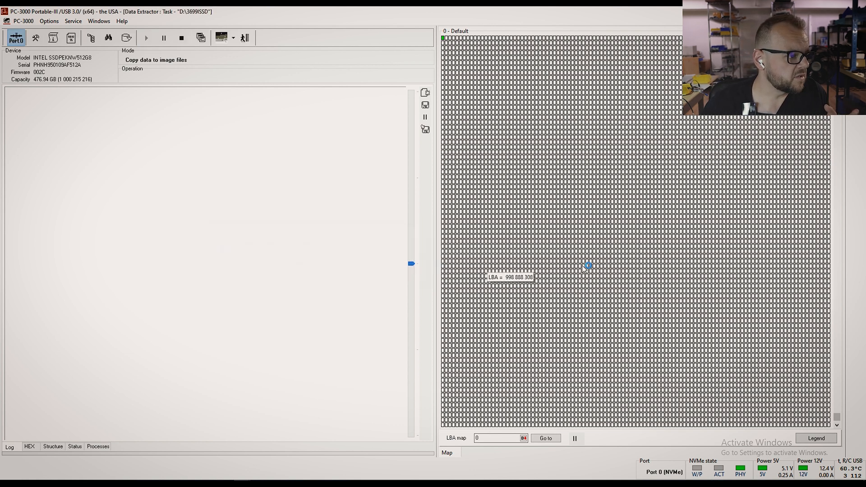
pyautogui.click(145, 38)
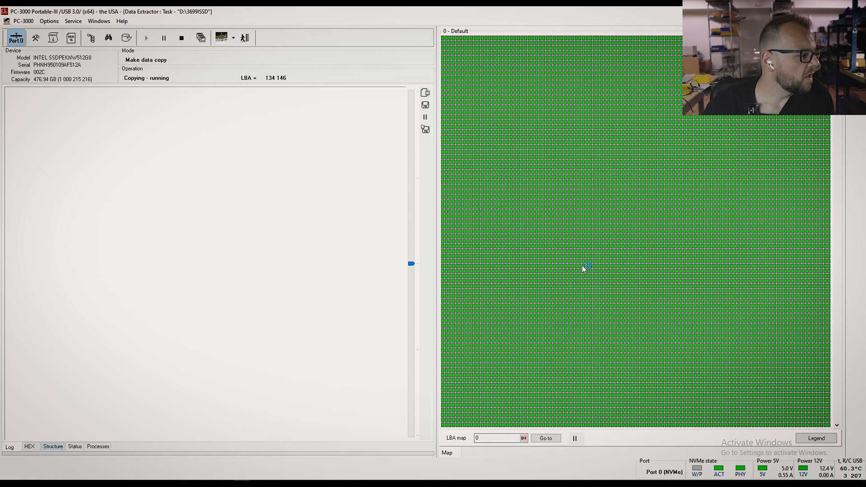
pyautogui.click(74, 446)
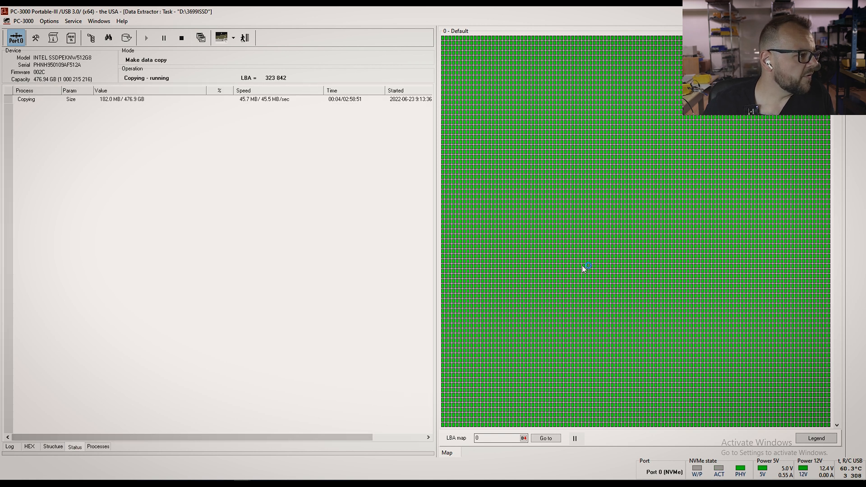